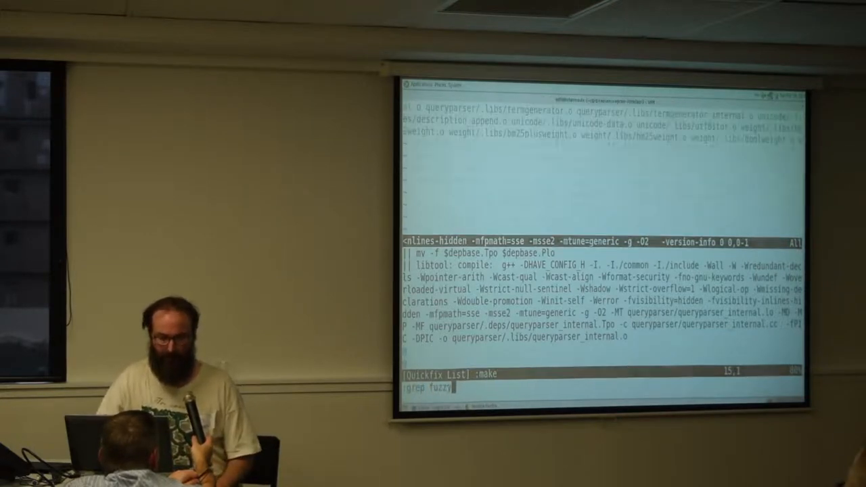
Run :grep fuzzy in Vim to list matches in the quickfix list.
{"action": "key", "text": "Return"}
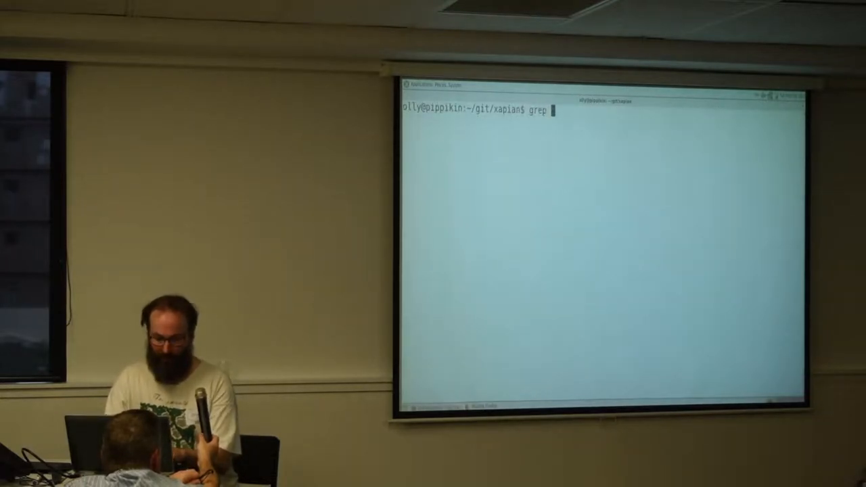
Run a plain terminal grep for 'fuzzy' across the xapian tree and scroll its matches.
{"action": "type", "text": "fuzzy"}
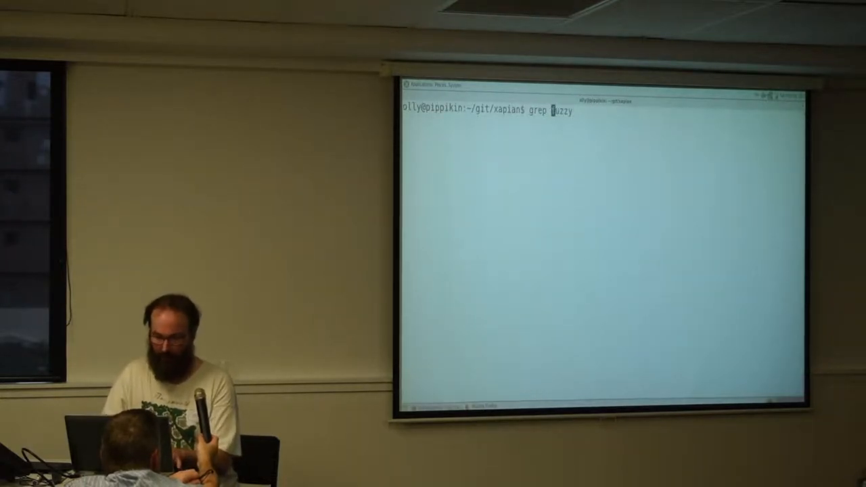
{"action": "key", "text": "Return"}
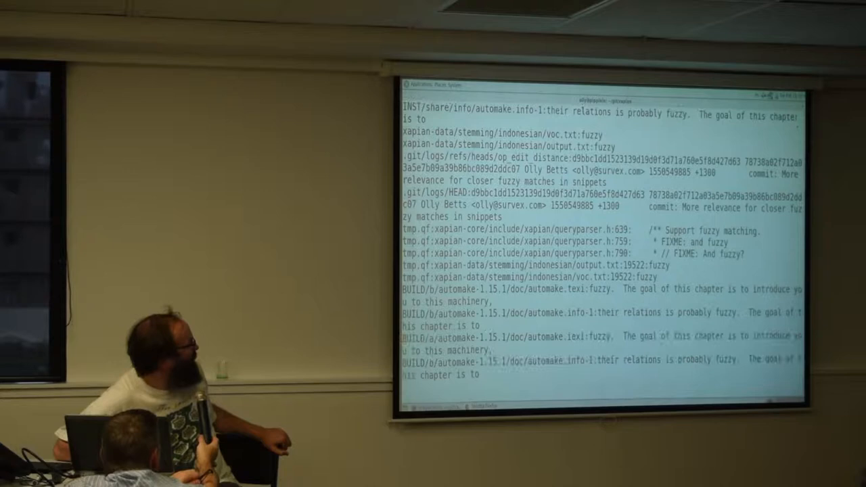
{"action": "scroll", "scroll_direction": "down", "scroll_amount": 3}
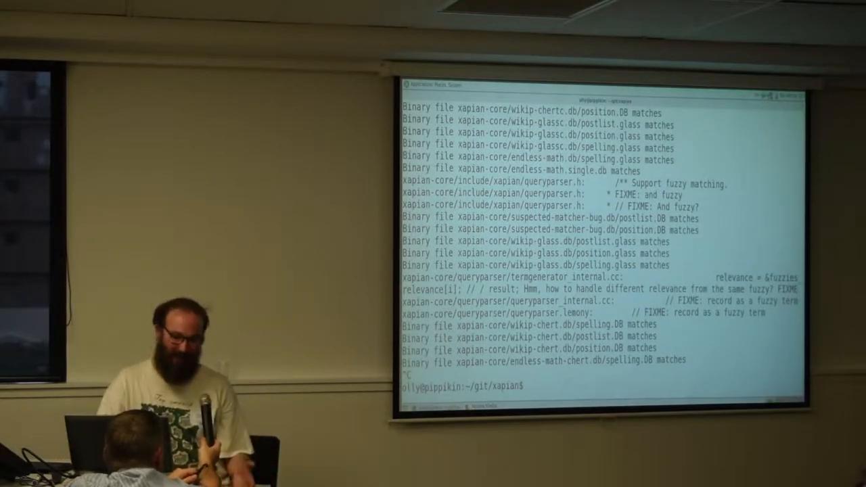
{"action": "type", "text": "ack"}
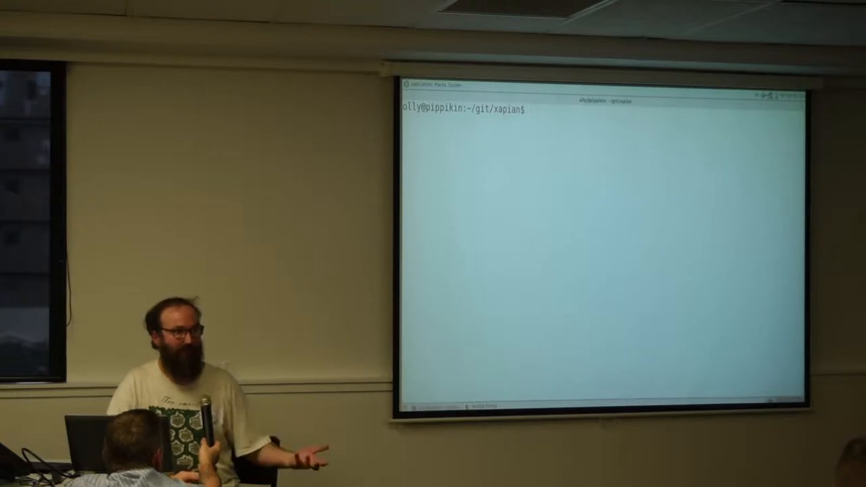
Run git grep for 'fuzzy' to list only matches in tracked source files.
{"action": "type", "text": "git grpe"}
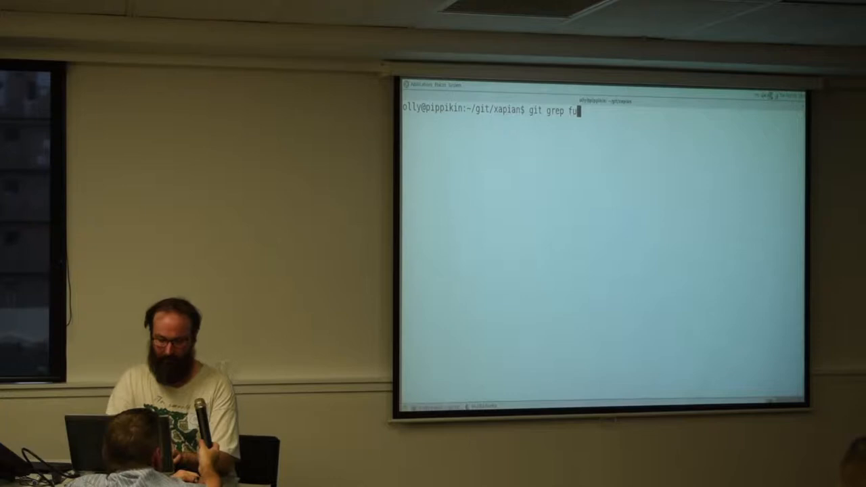
{"action": "key", "text": "Return"}
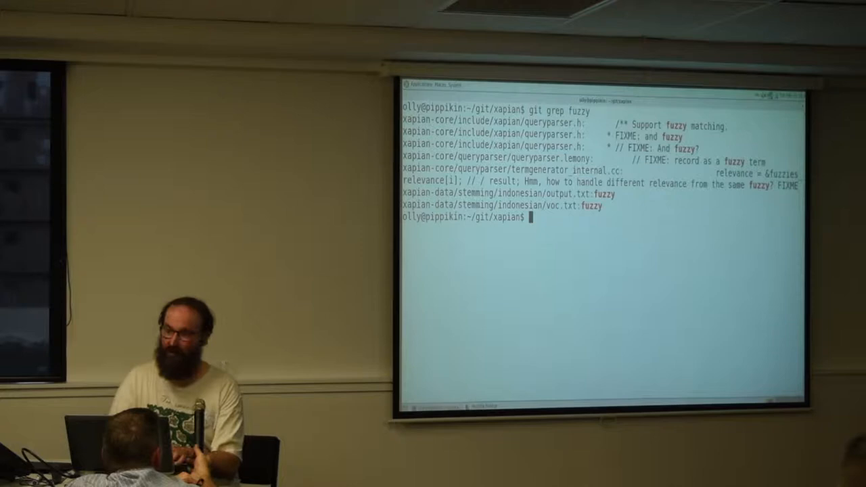
{"action": "type", "text": "more"}
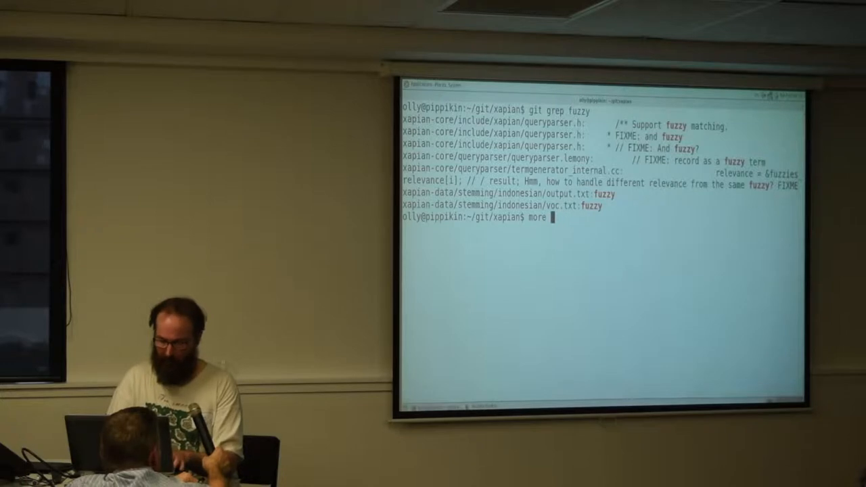
Show the last lines of ~/.vimrc with the custom grepprg setting.
{"action": "type", "text": "~/.vimrc"}
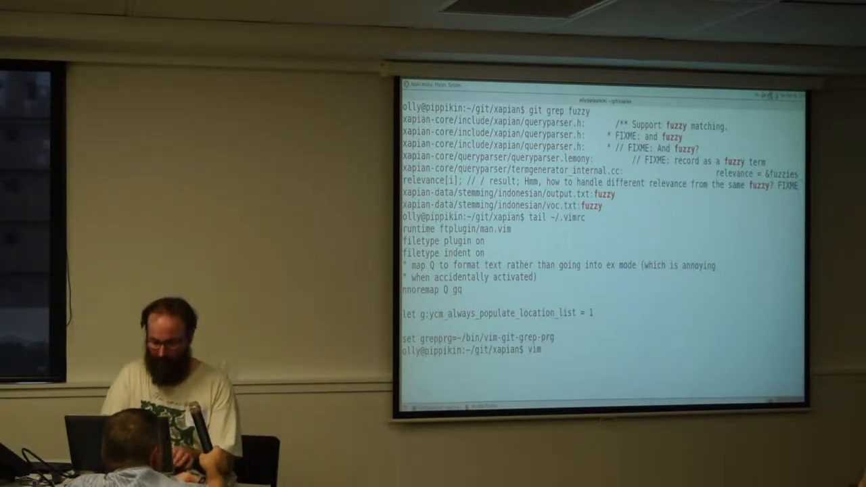
{"action": "type", "text": "~/"}
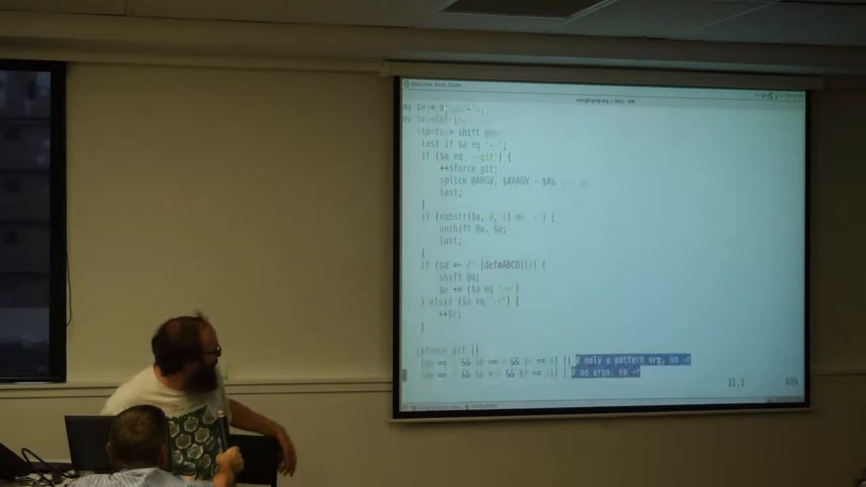
Scroll through the Perl argument-parsing code in ~/bin/vim-git-grep-prg.
{"action": "scroll", "scroll_direction": "down", "scroll_amount": 3}
{"action": "type", "text": ":grep"}
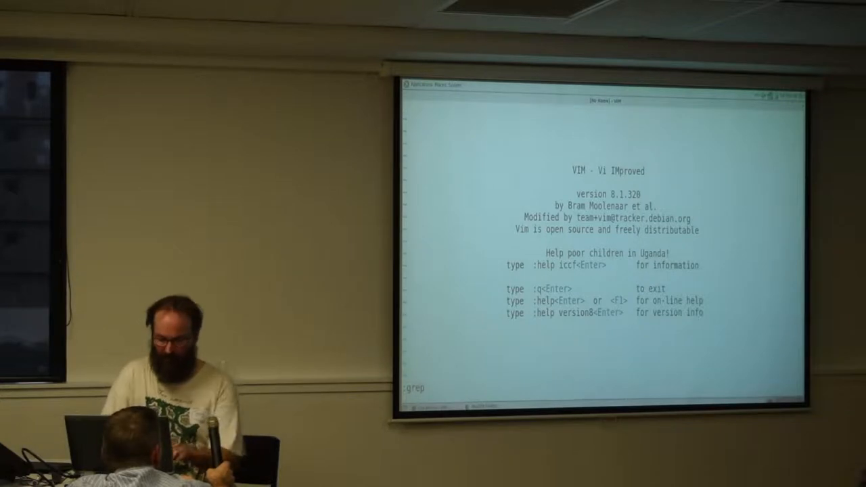
Type ':grep -r fuzzy' on Vim's command line without running it.
{"action": "type", "text": "-r fuzzy"}
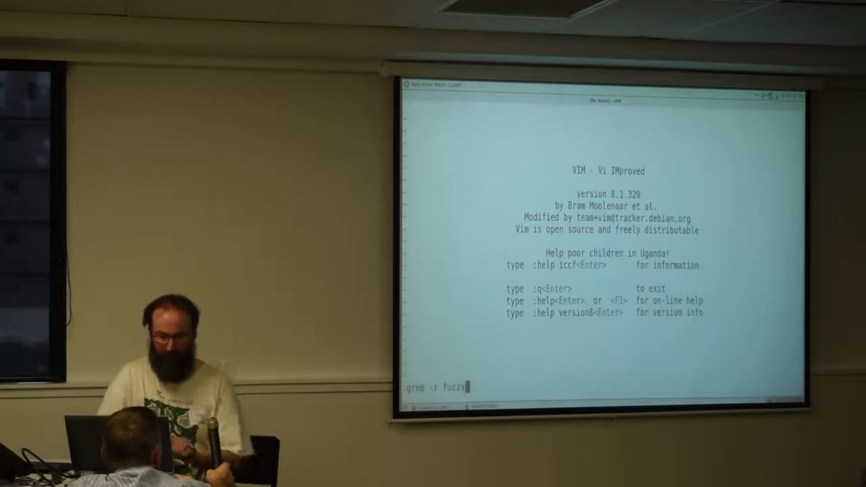